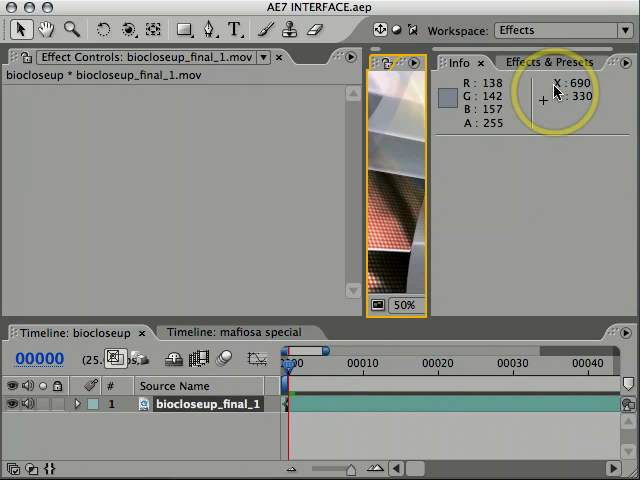
Step: Switch to the Standard workspace and save it as a new workspace named 'my workspace'
click(545, 27)
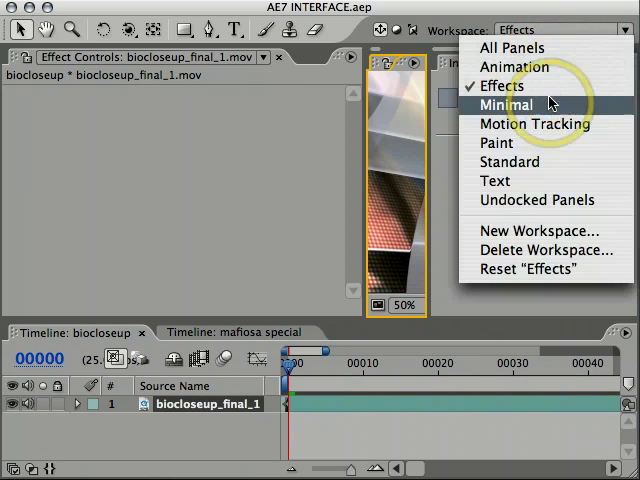
click(510, 161)
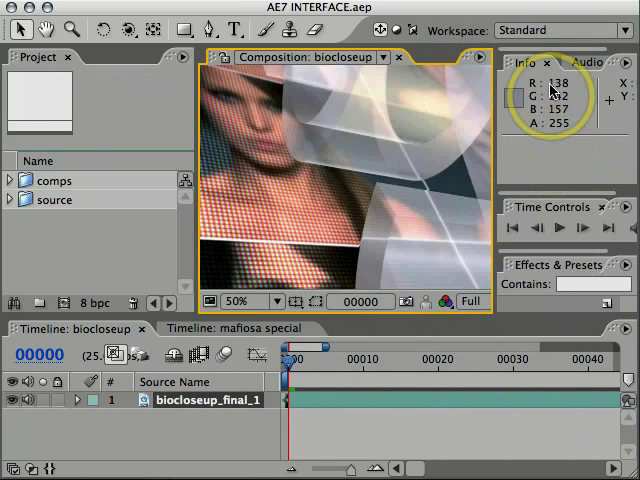
click(553, 27)
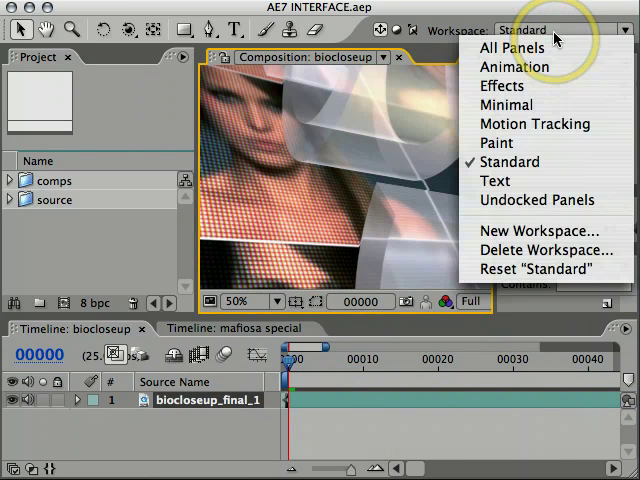
mouse_move(543, 230)
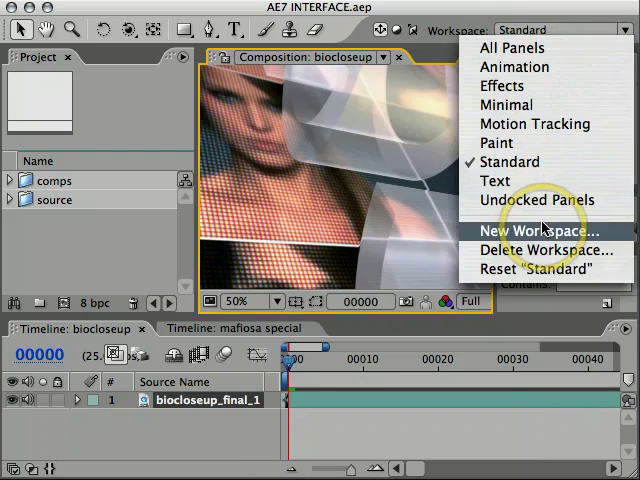
click(536, 229)
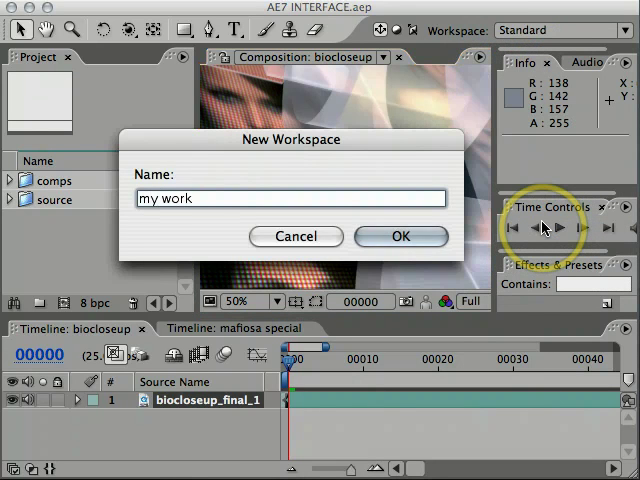
text(space)
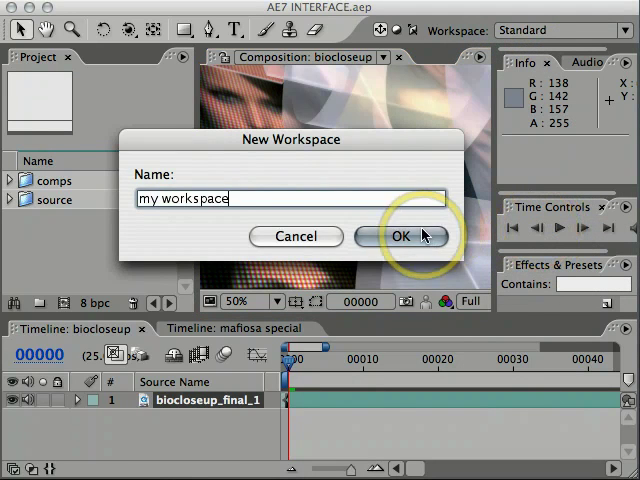
click(405, 235)
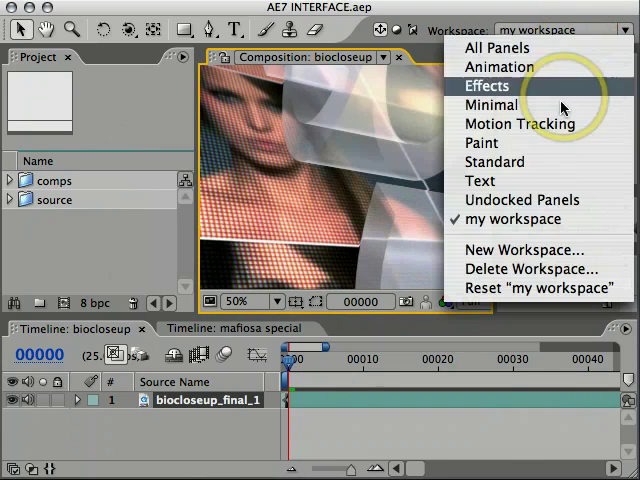
click(491, 79)
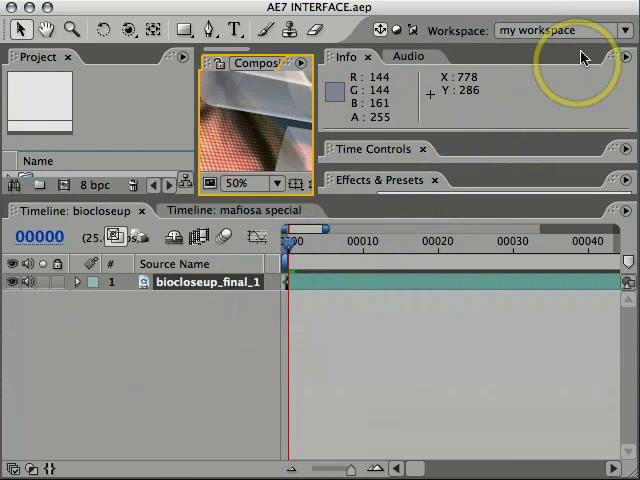
Step: Reset 'my workspace' to its saved layout, discarding the panel changes
click(628, 28)
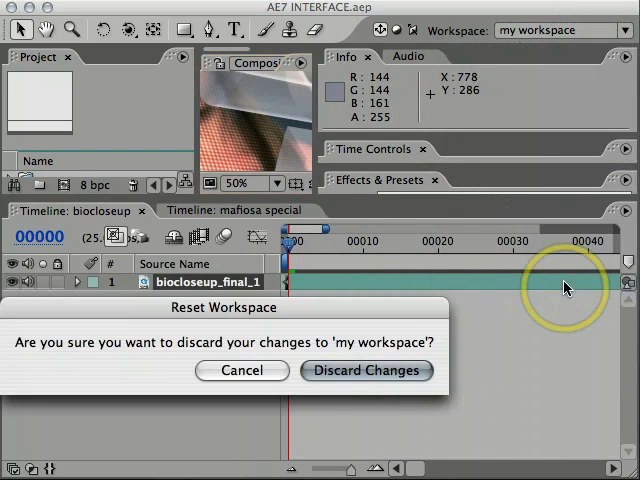
click(366, 370)
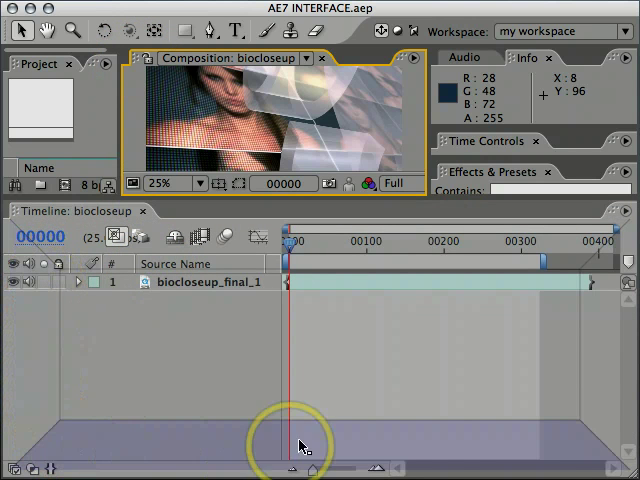
mouse_move(573, 228)
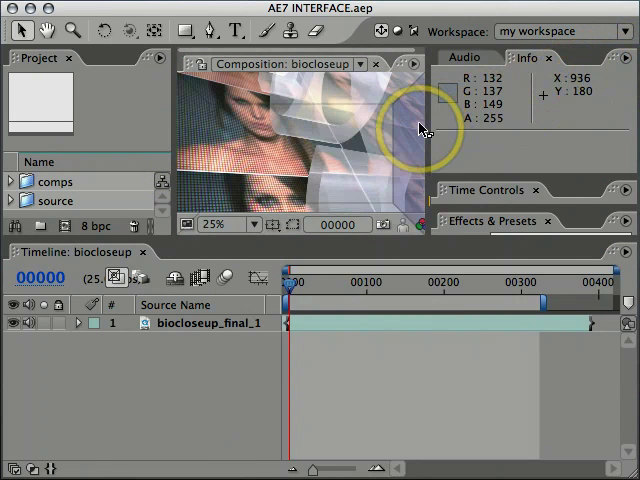
Step: Dock the biocloseup Composition viewer in its new panel position
click(250, 58)
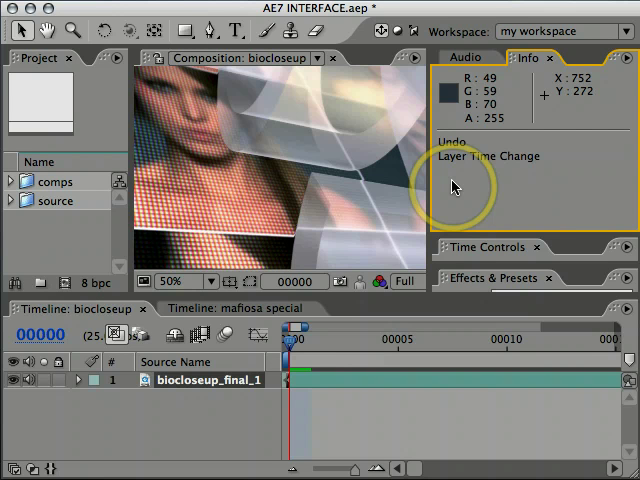
Step: Lock the Composition viewer and show mafiosa special from the expanded comps folder
click(626, 62)
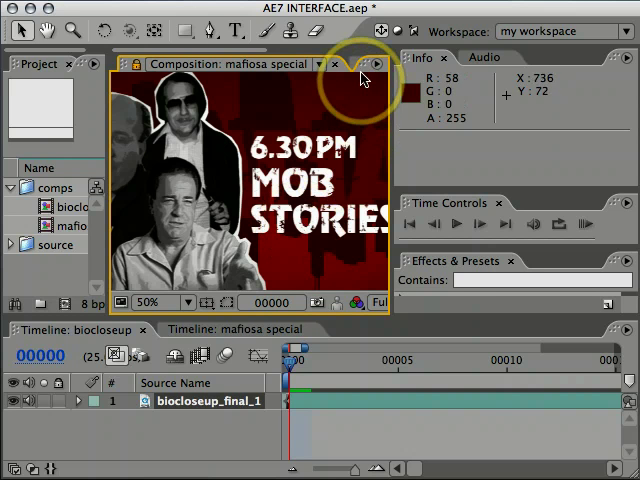
Step: Close the Composition viewer frame and the Info panel frame
click(363, 64)
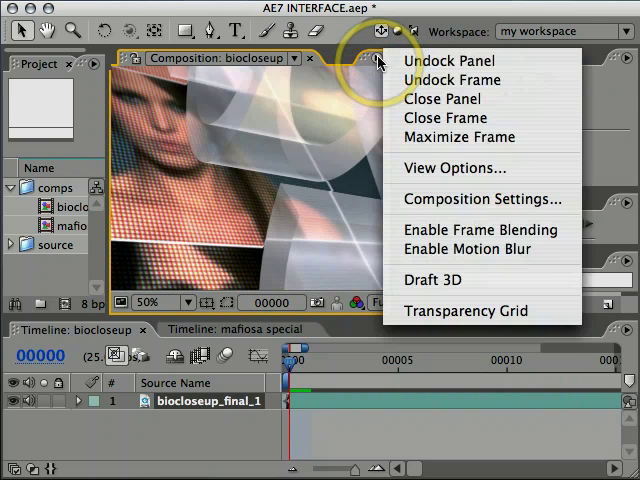
click(442, 99)
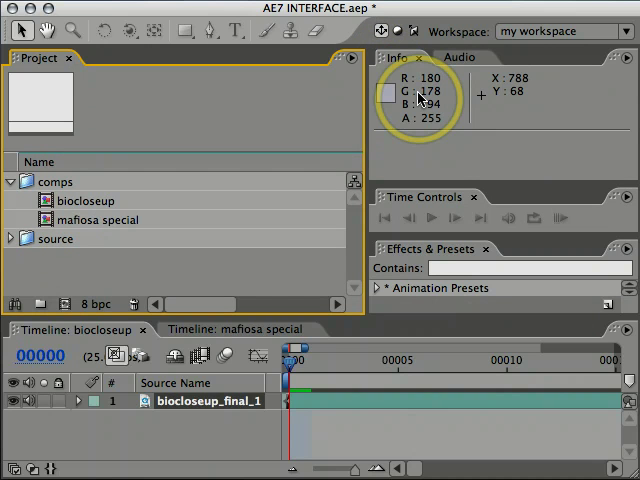
mouse_move(510, 98)
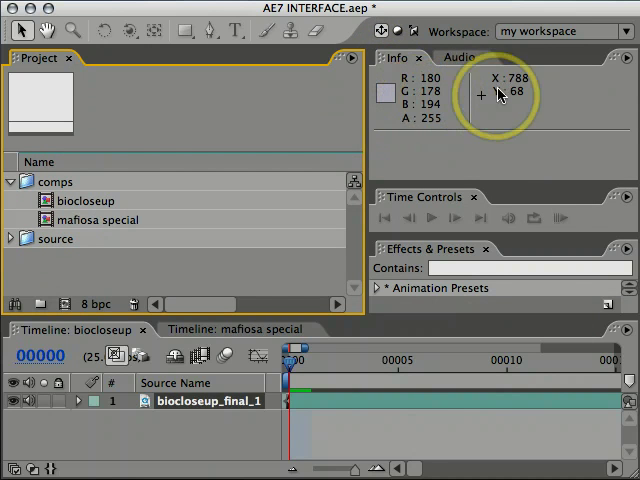
click(627, 62)
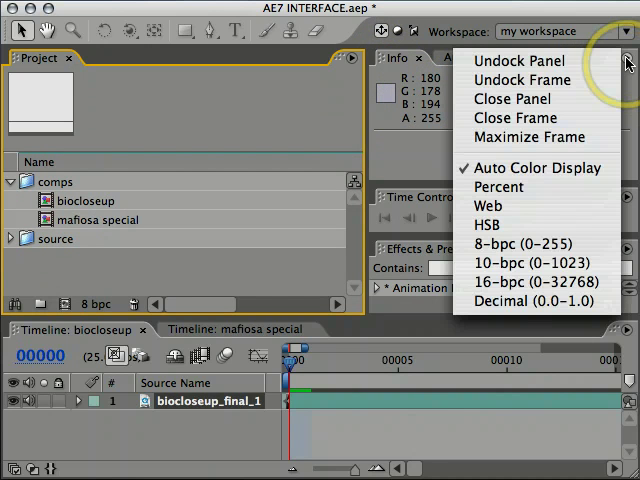
mouse_move(520, 118)
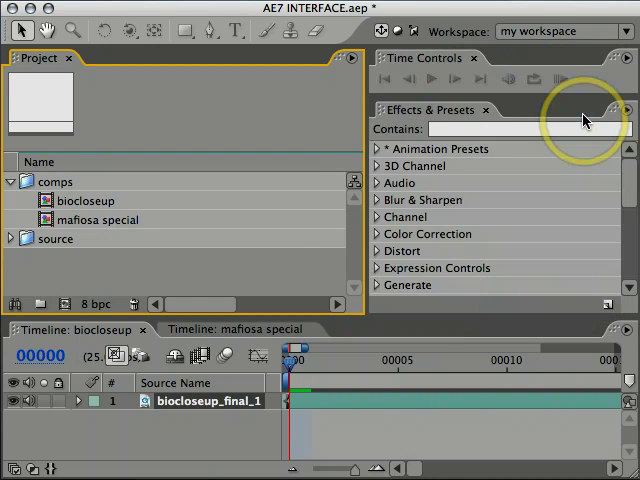
mouse_move(332, 248)
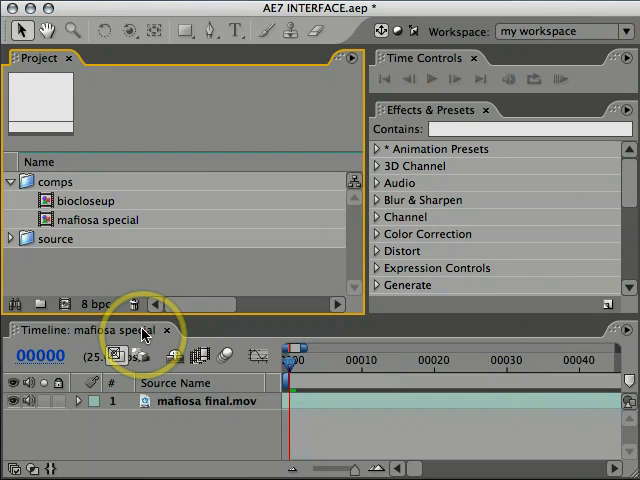
Step: Zoom the maximized biocloseup view in and out, then restore the full panel layout
double_click(84, 200)
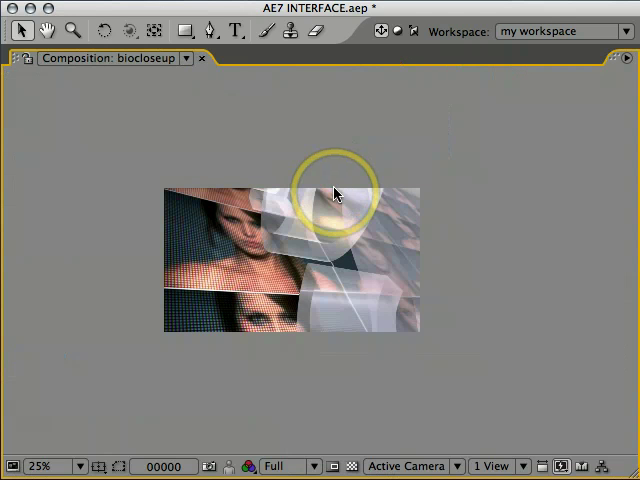
click(55, 460)
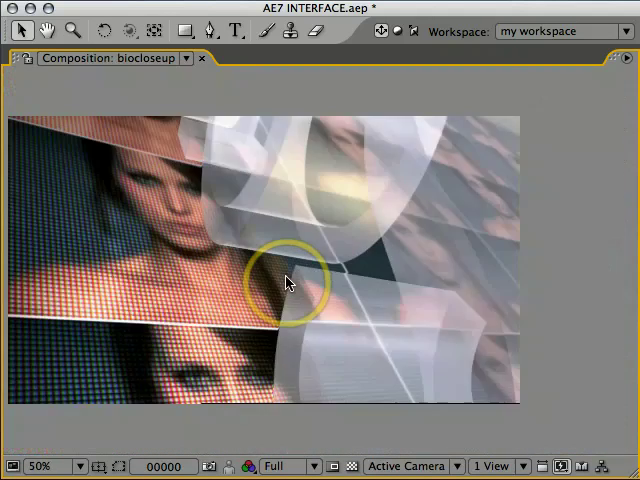
click(48, 469)
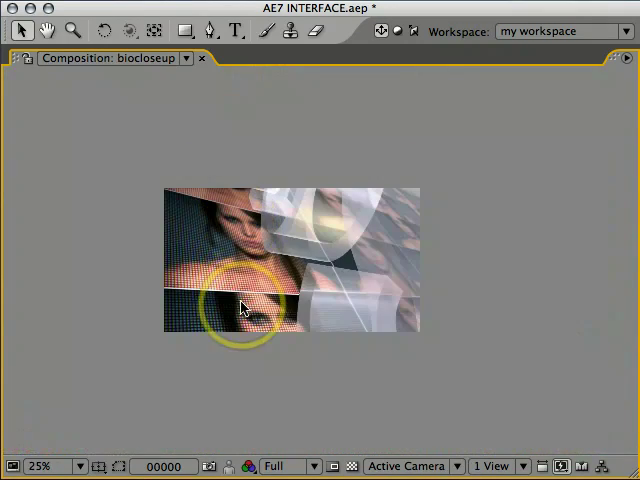
click(40, 460)
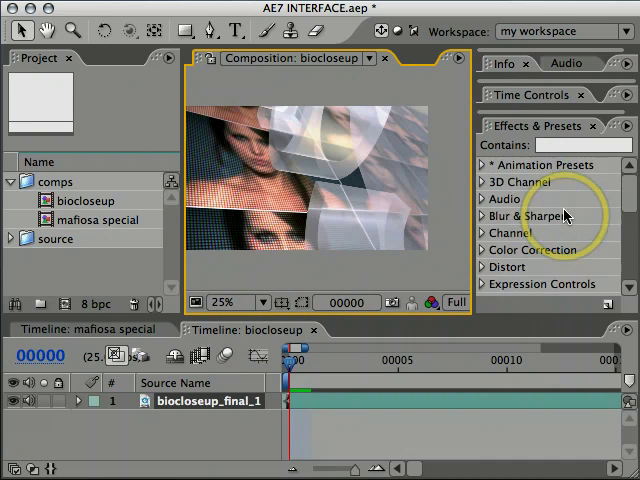
scroll(down, 3)
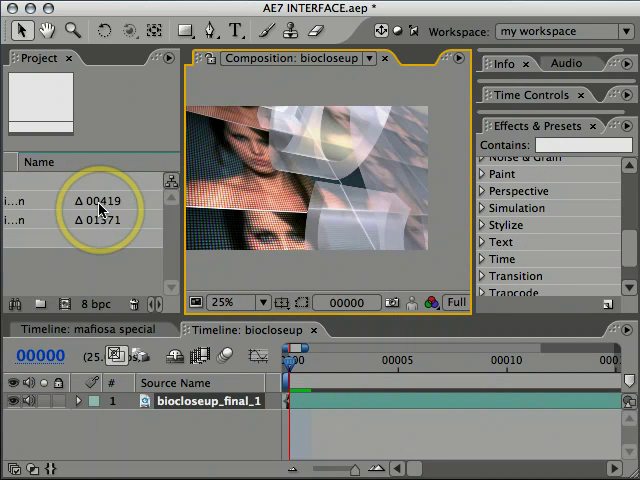
click(20, 180)
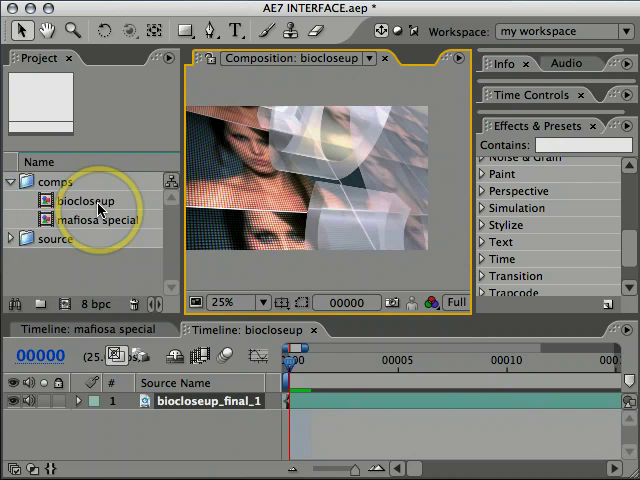
key(space)
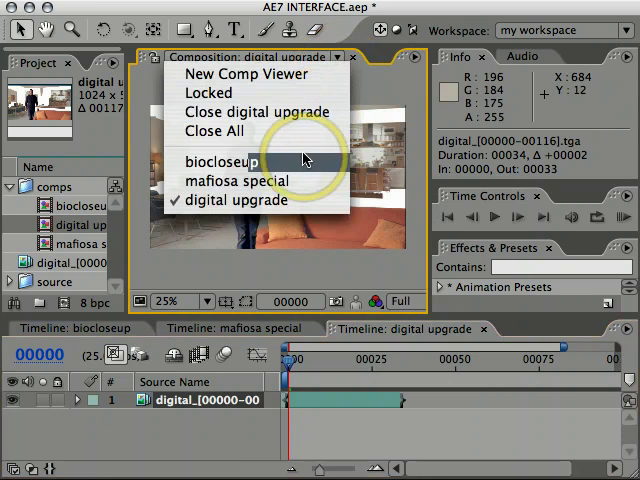
Step: Cycle the viewer through the biocloseup, mafiosa special, and digital upgrade comps
click(222, 162)
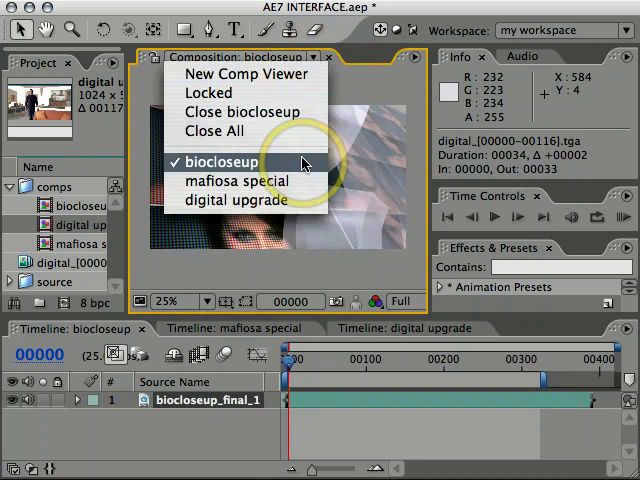
click(235, 181)
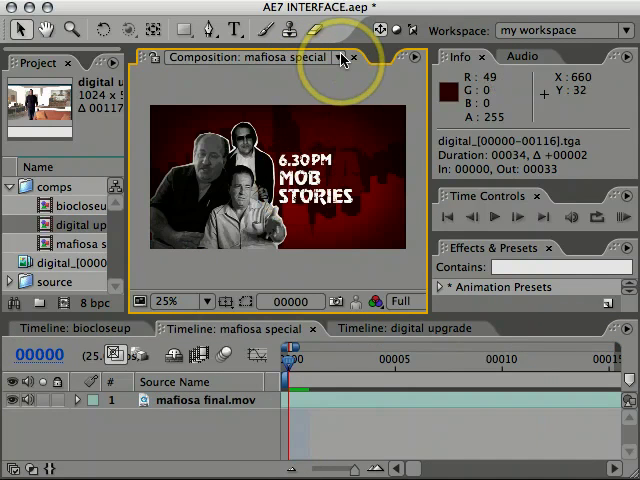
click(340, 57)
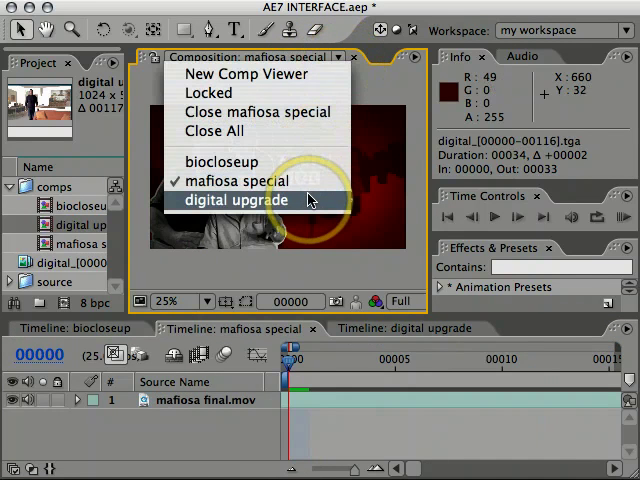
click(238, 199)
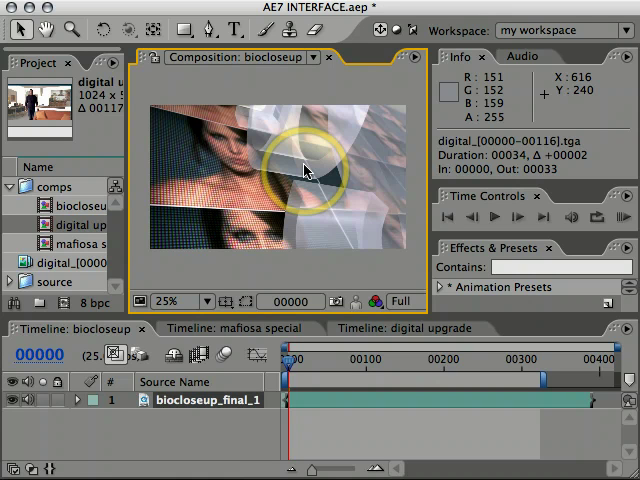
mouse_move(166, 69)
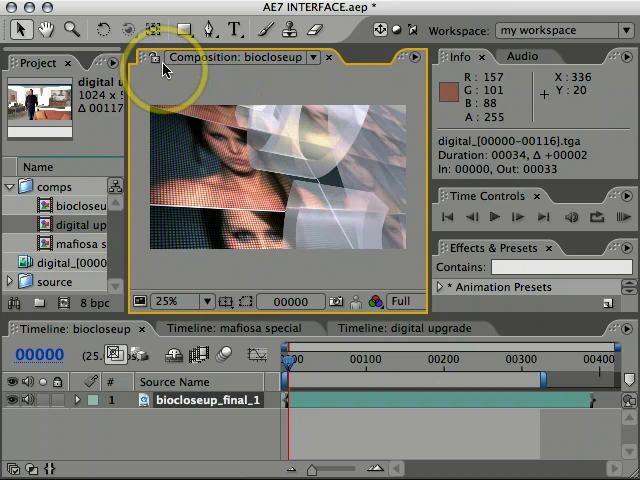
mouse_move(93, 185)
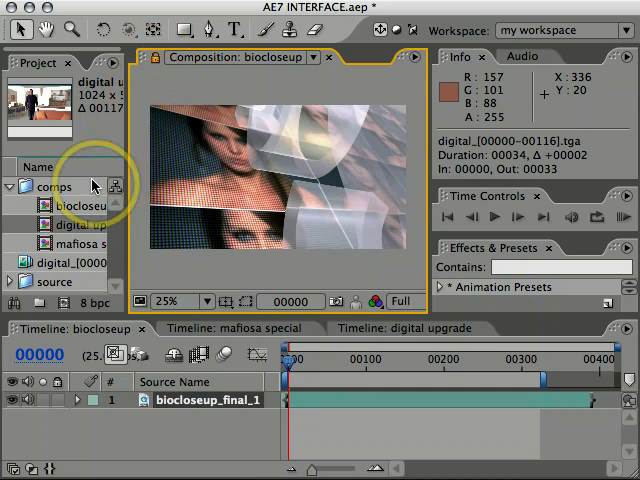
Step: Open the mafiosa special comp from the project list while the viewer is locked
double_click(76, 224)
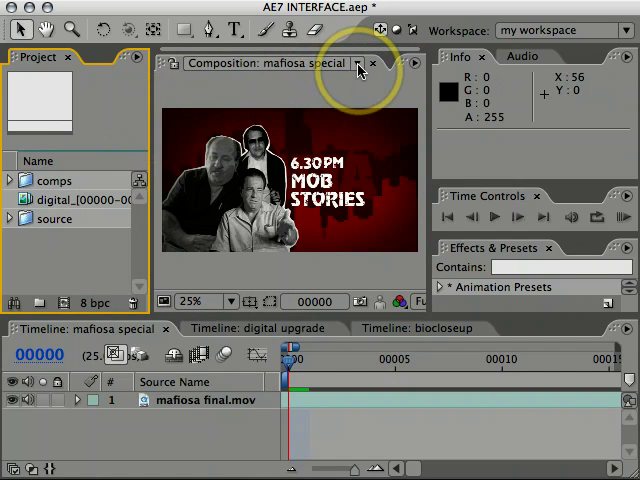
Step: Close the mafiosa special comp, then close all remaining compositions
click(357, 63)
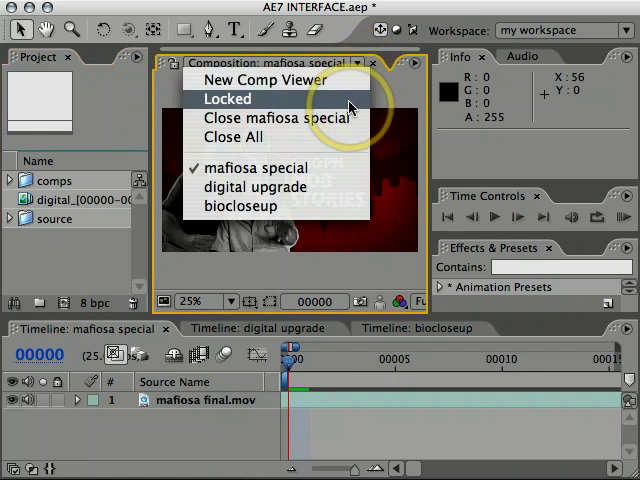
click(242, 205)
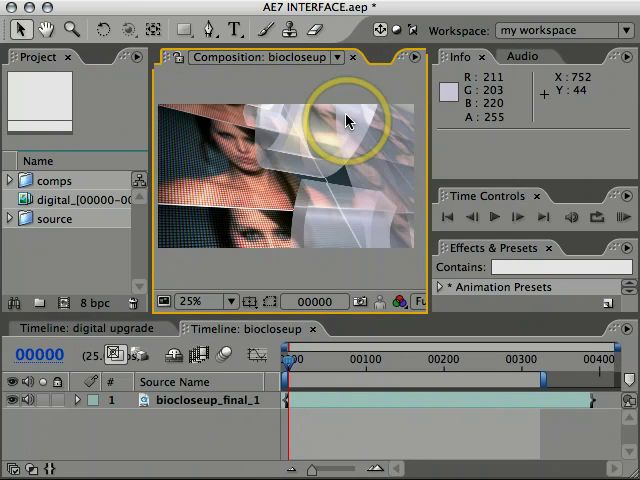
click(340, 57)
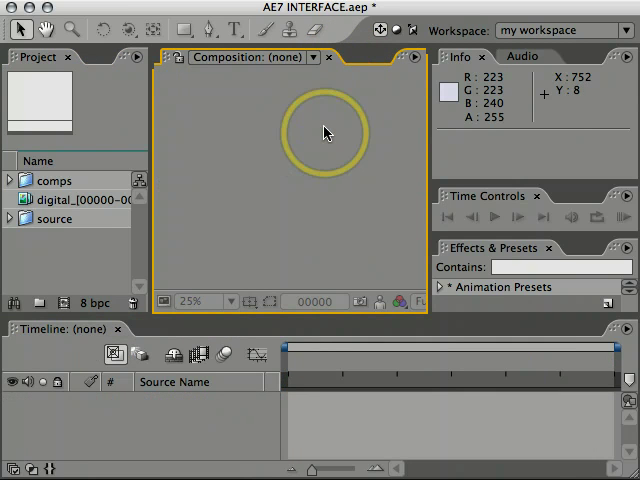
Step: Expand the comps folder and reopen biocloseup and mafiosa special
click(10, 181)
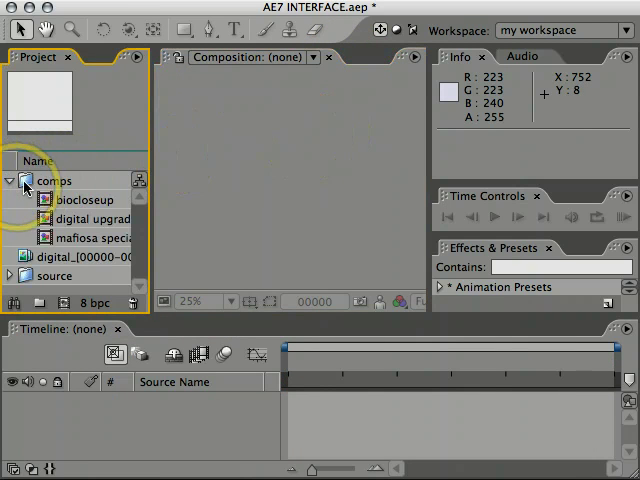
double_click(82, 199)
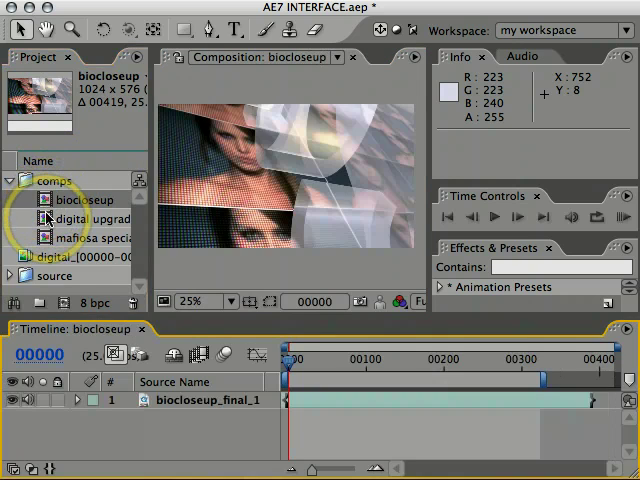
double_click(88, 238)
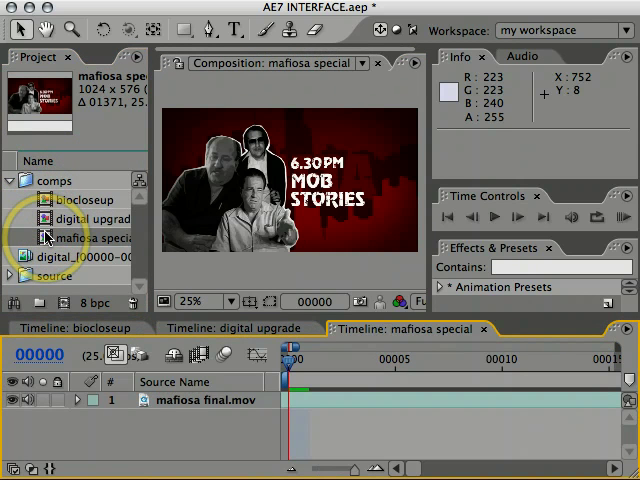